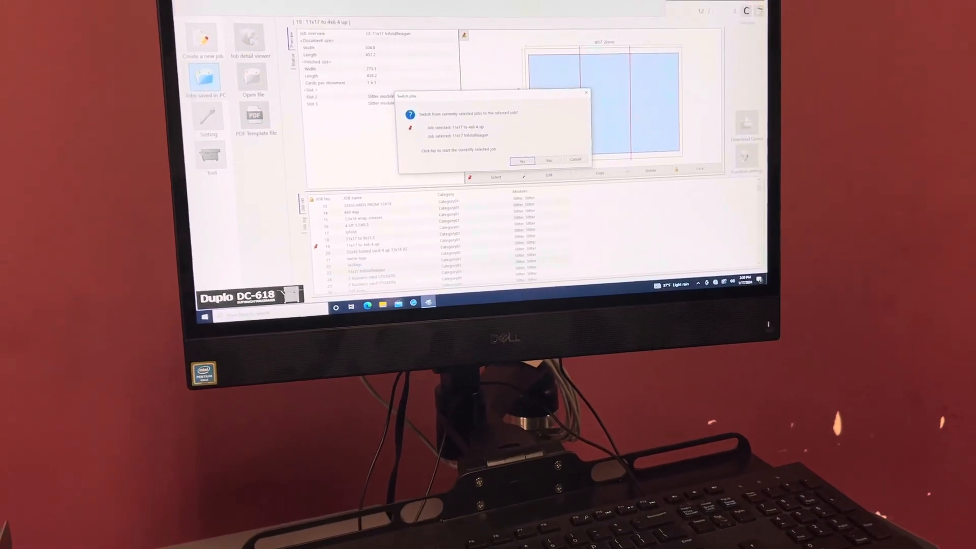
- Confirm Yes in the Switch jobs prompt to select the 11x17 tri-fold job
click(521, 161)
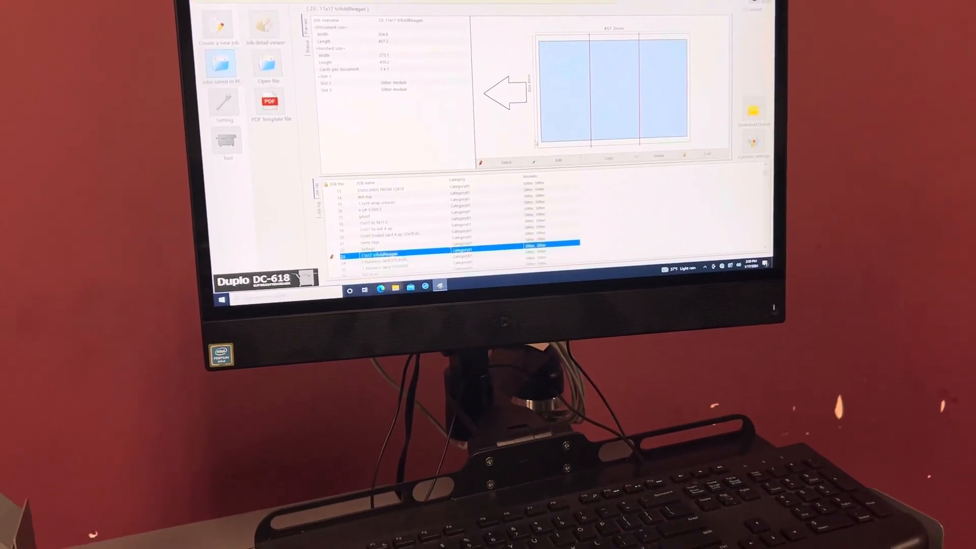